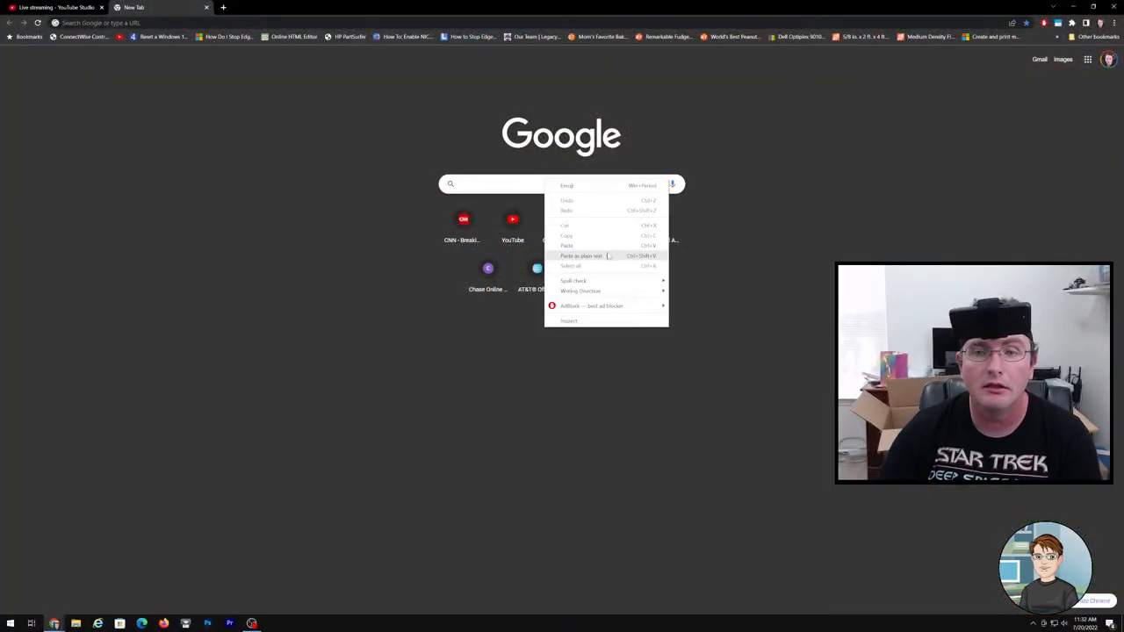
# Step: Search Google for the pasted cooler name and open the official Corsair H150i result
pyautogui.click(581, 257)
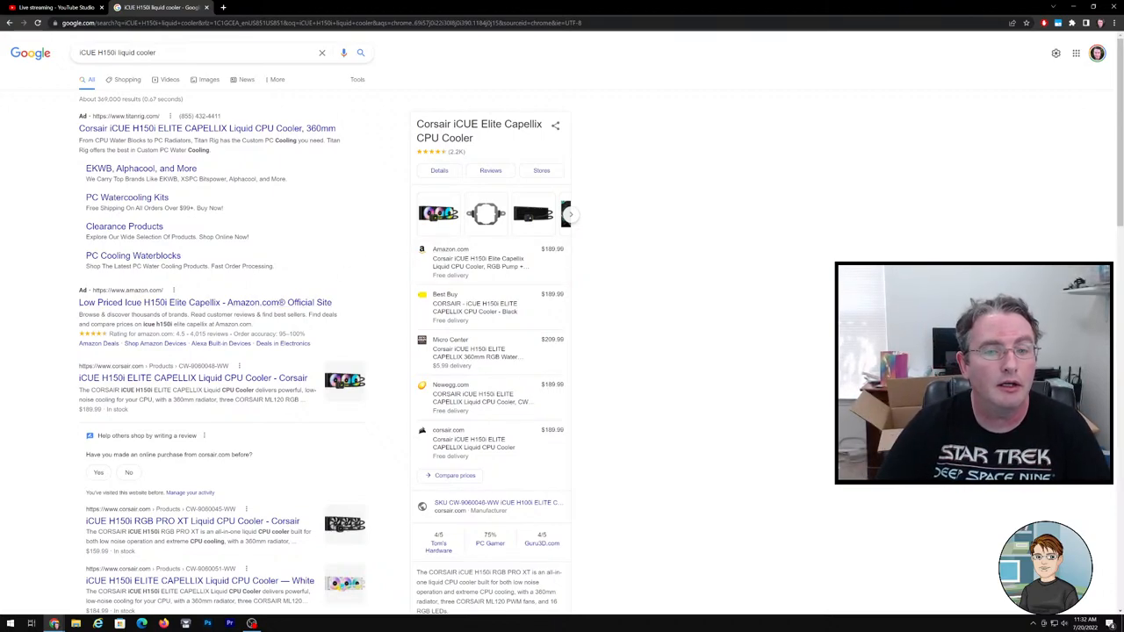
pyautogui.click(193, 377)
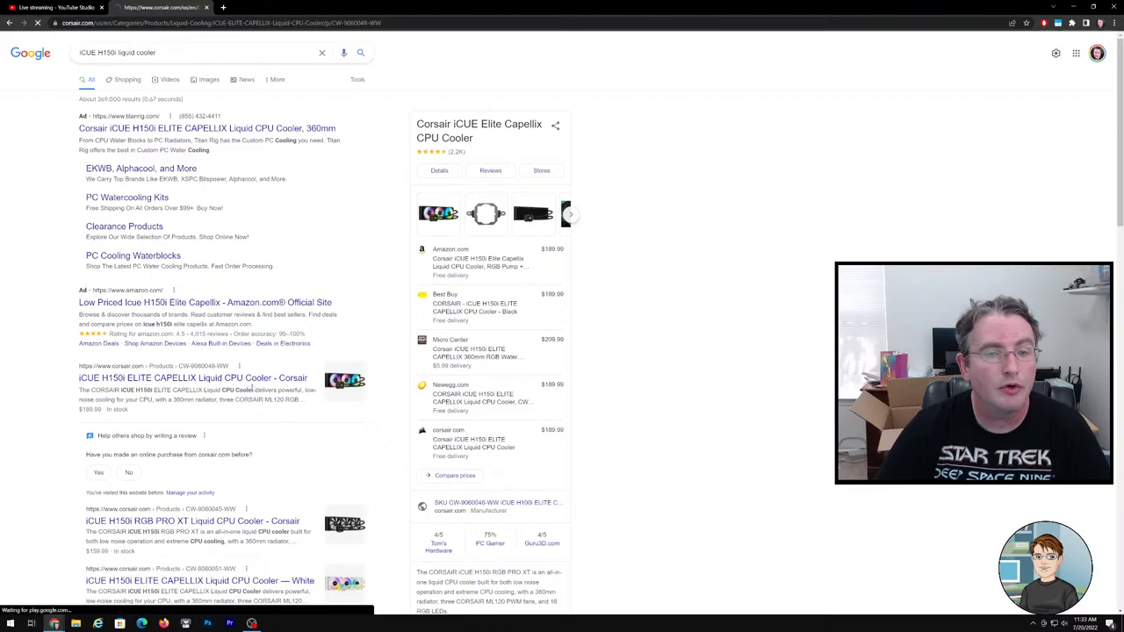
# Step: Open the Corsair H150i Elite Capellix page and copy its full product name
pyautogui.click(190, 378)
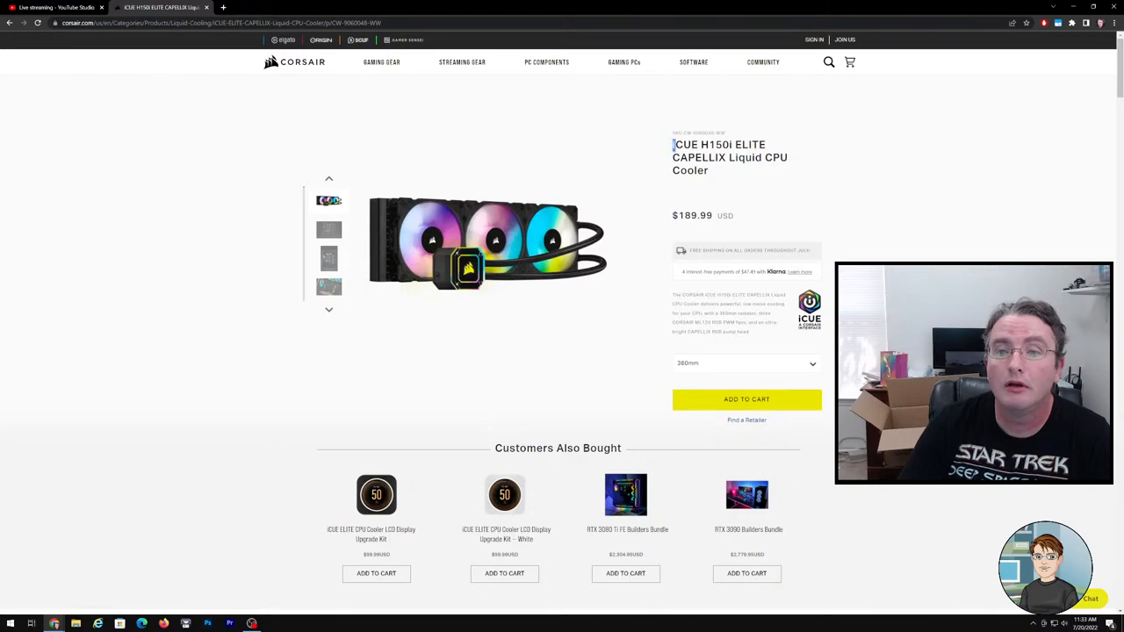
pyautogui.rightClick(729, 156)
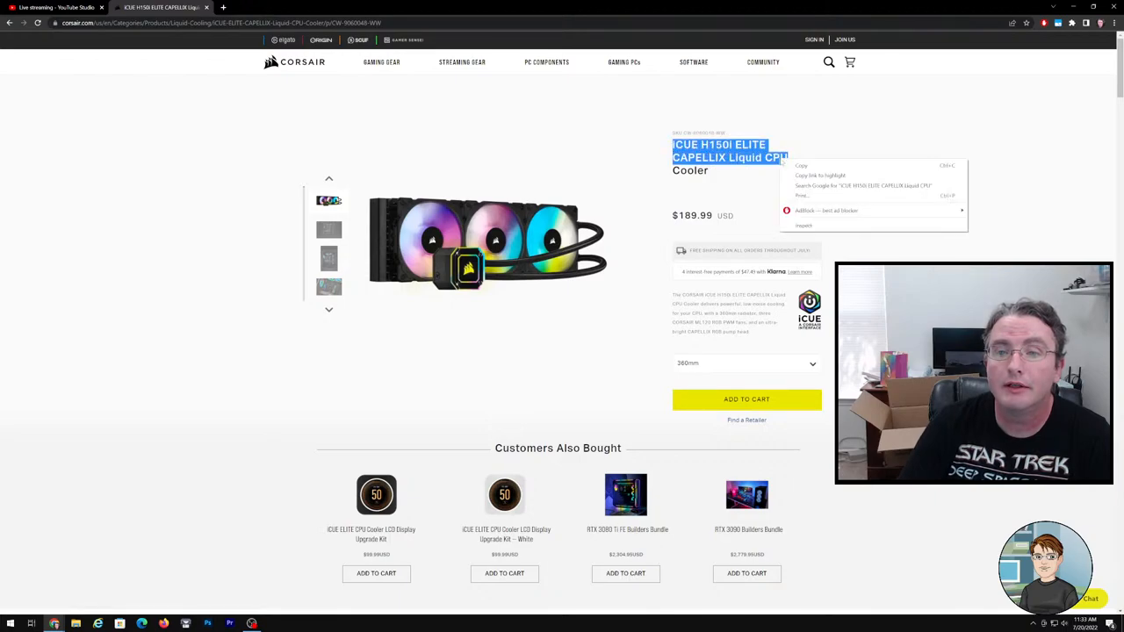
# Step: Scroll through the product page's feature sections to the bottom
pyautogui.scroll(-3)
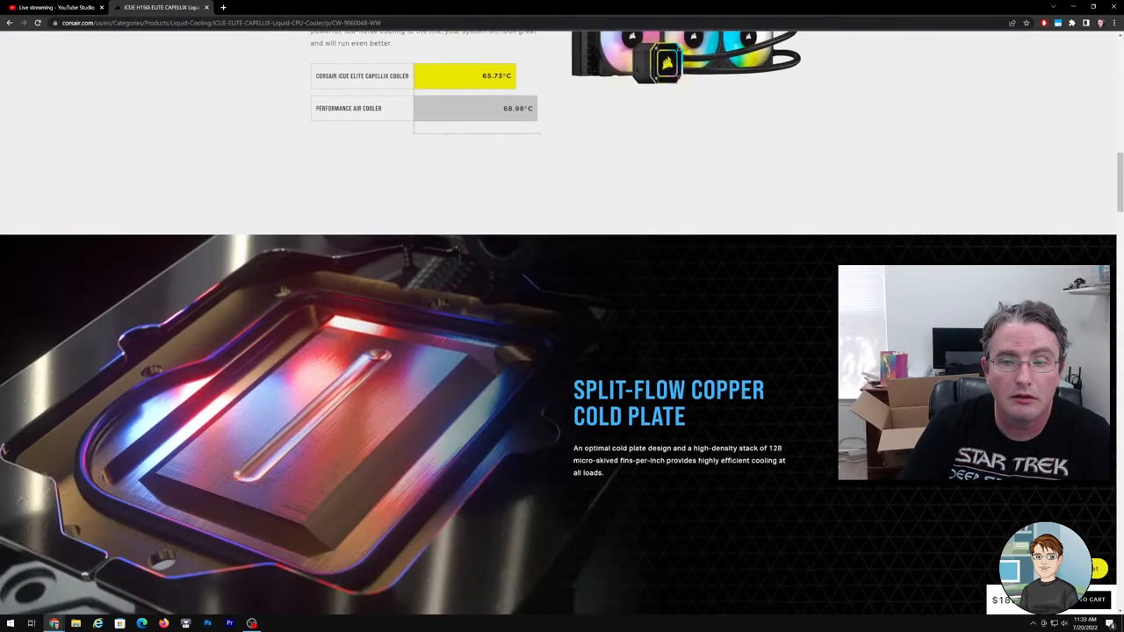
pyautogui.scroll(-3)
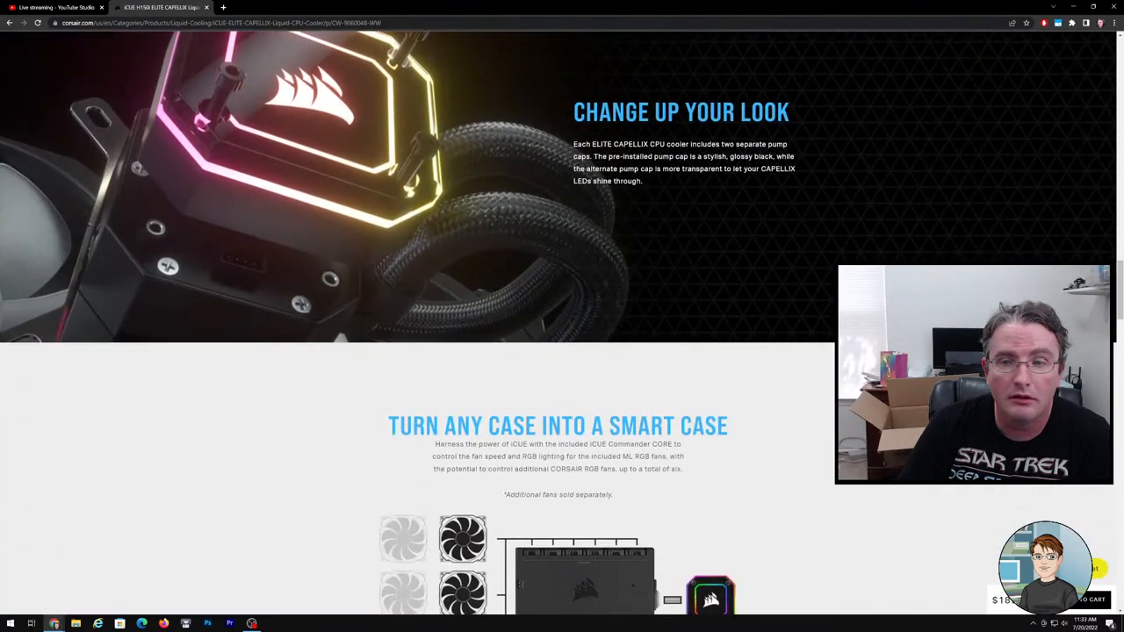
pyautogui.scroll(-3)
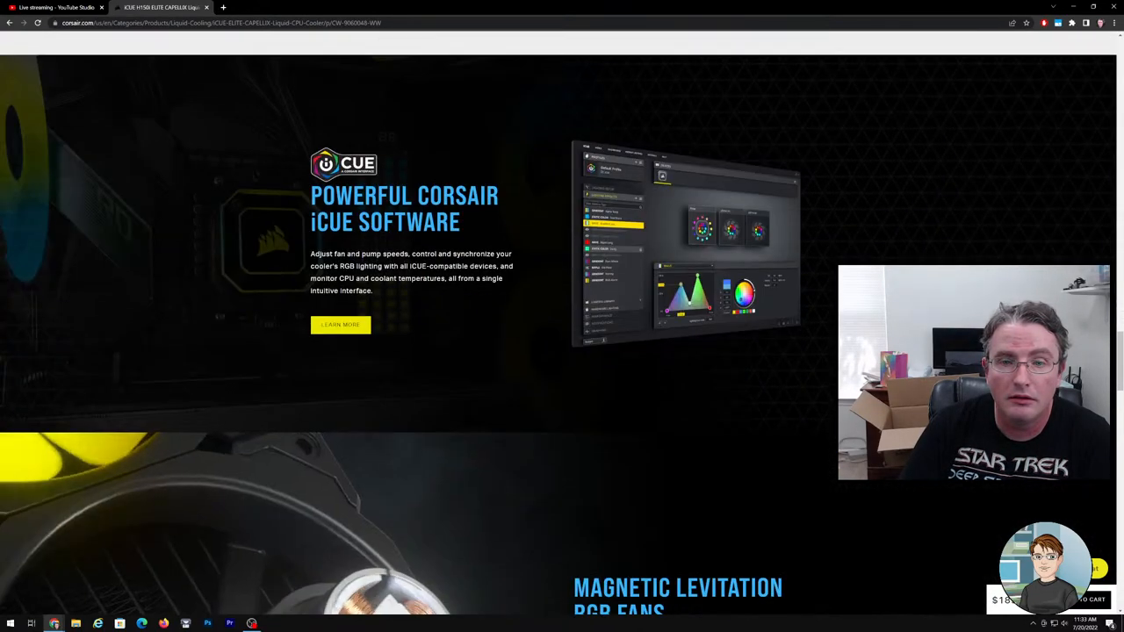
pyautogui.scroll(-3)
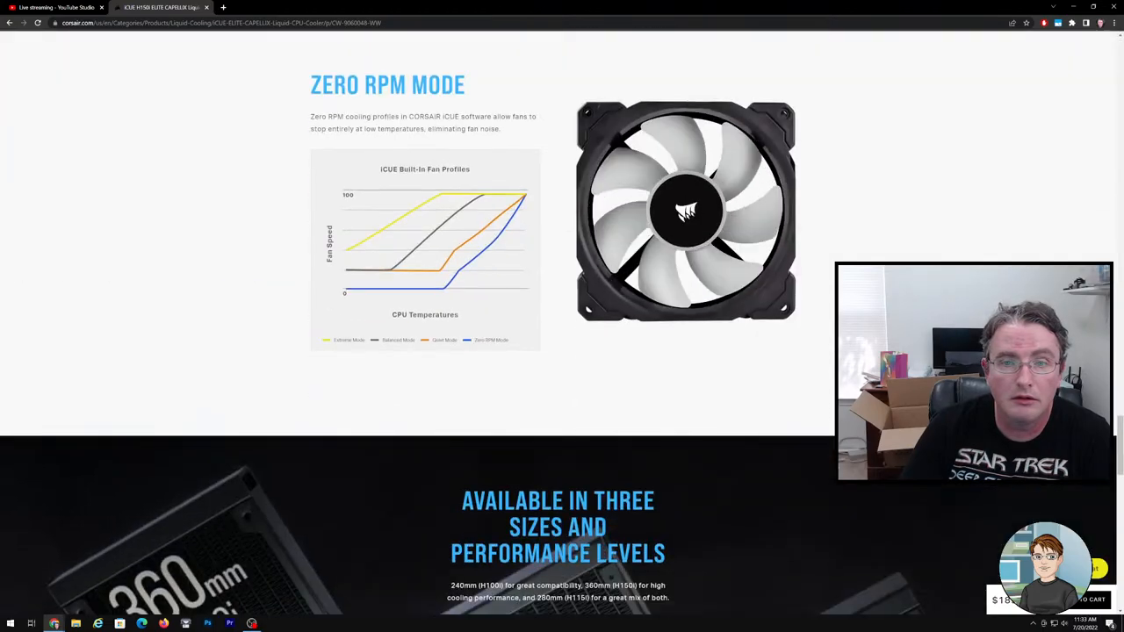
pyautogui.scroll(-3)
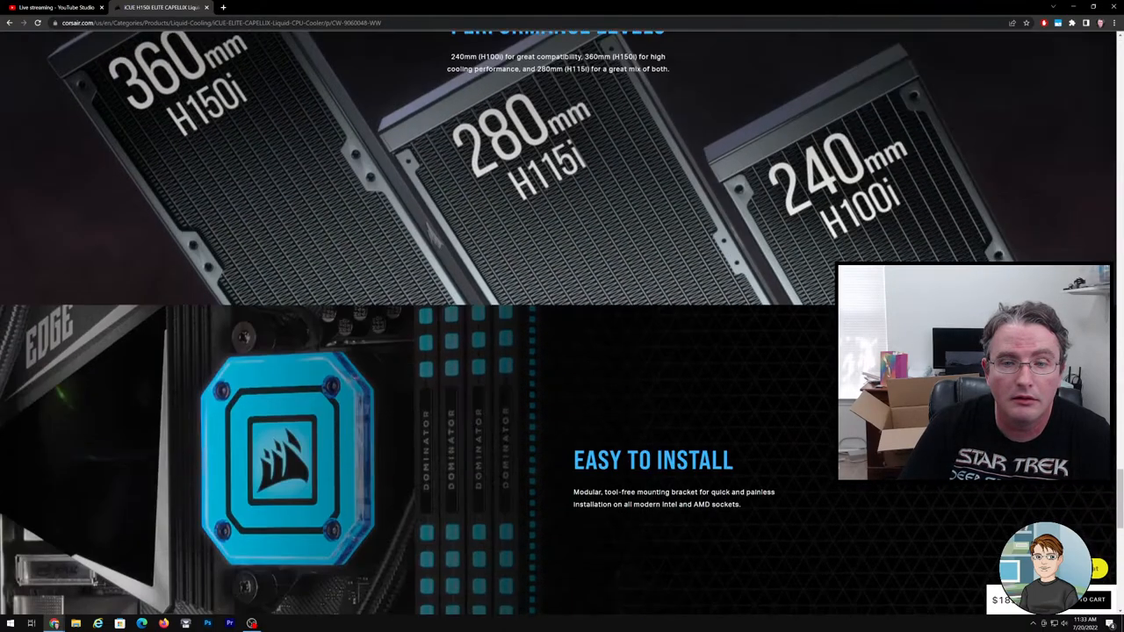
pyautogui.scroll(-3)
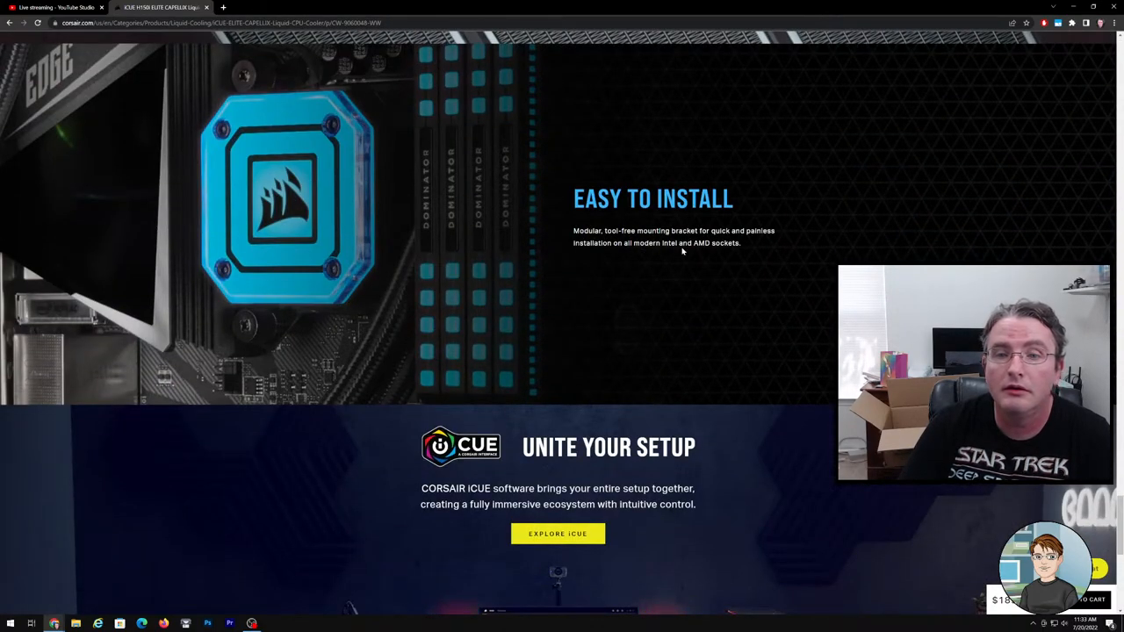
pyautogui.moveTo(679, 289)
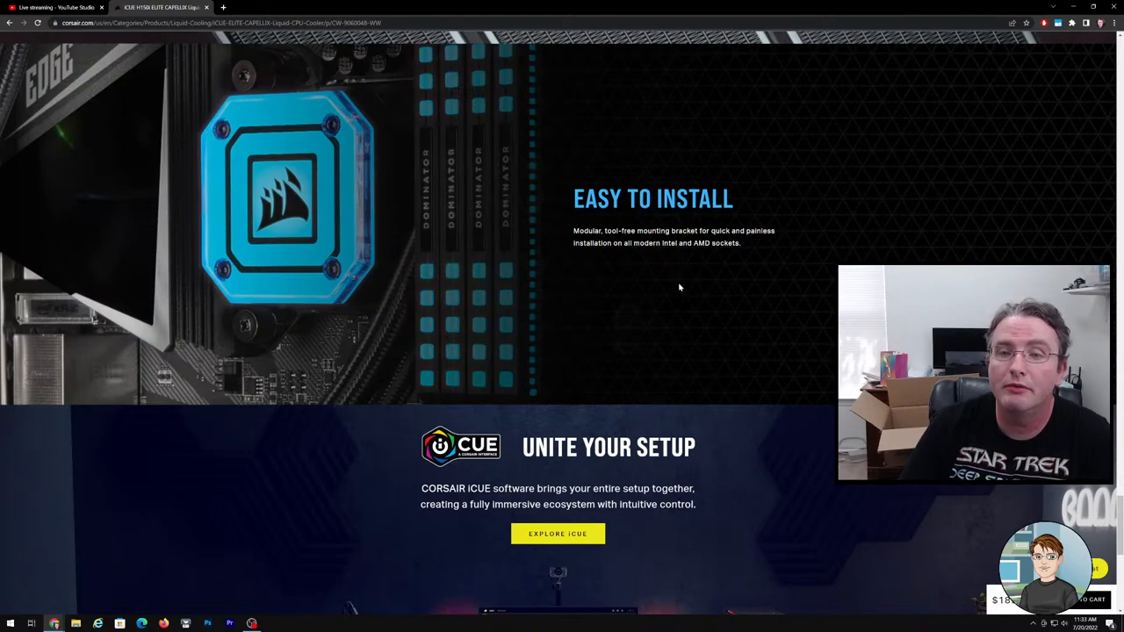
pyautogui.scroll(-3)
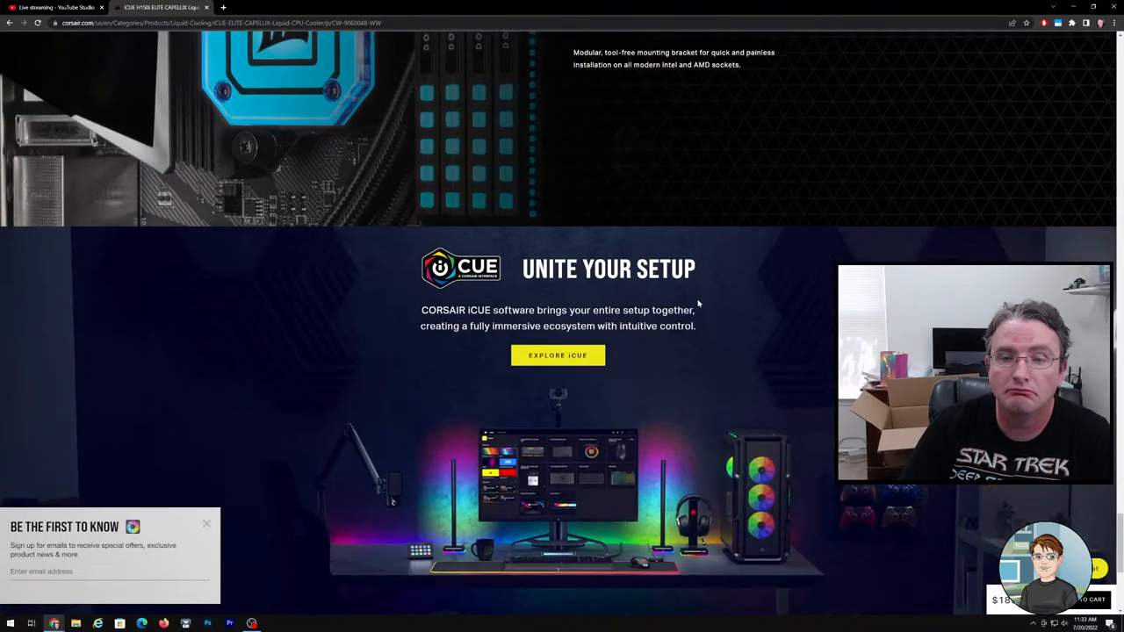
pyautogui.scroll(-3)
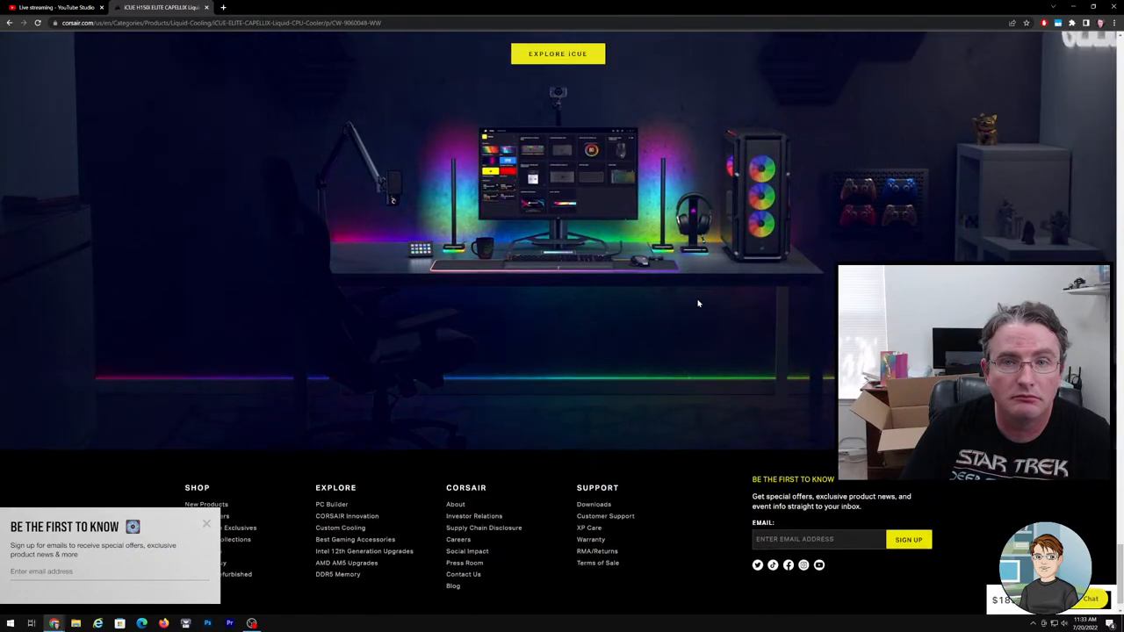
pyautogui.scroll(3)
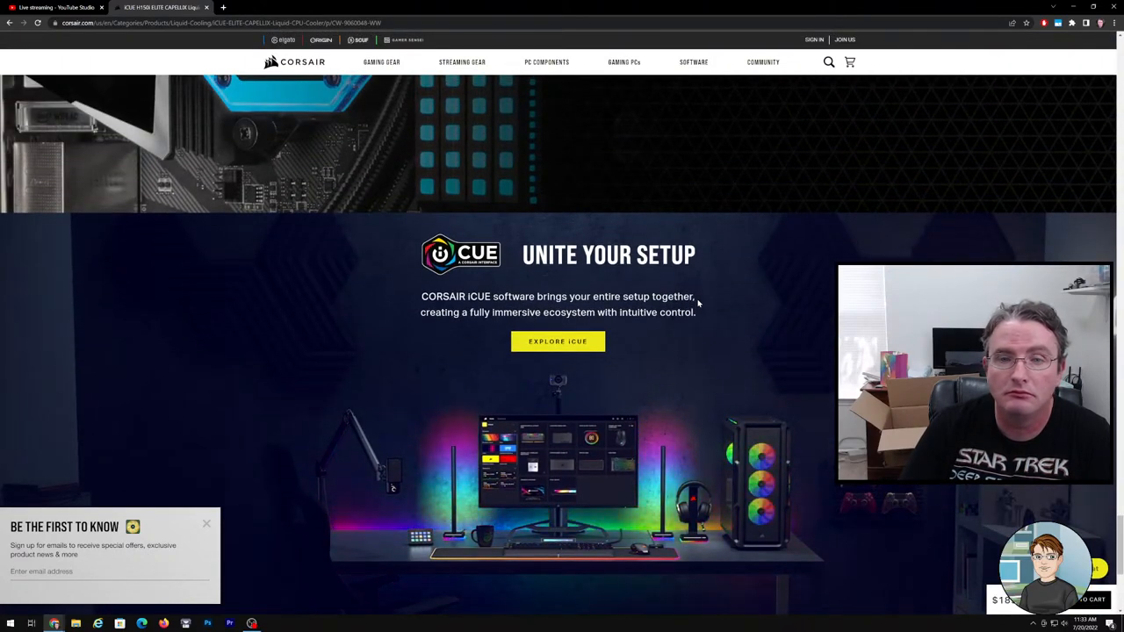
pyautogui.moveTo(694, 62)
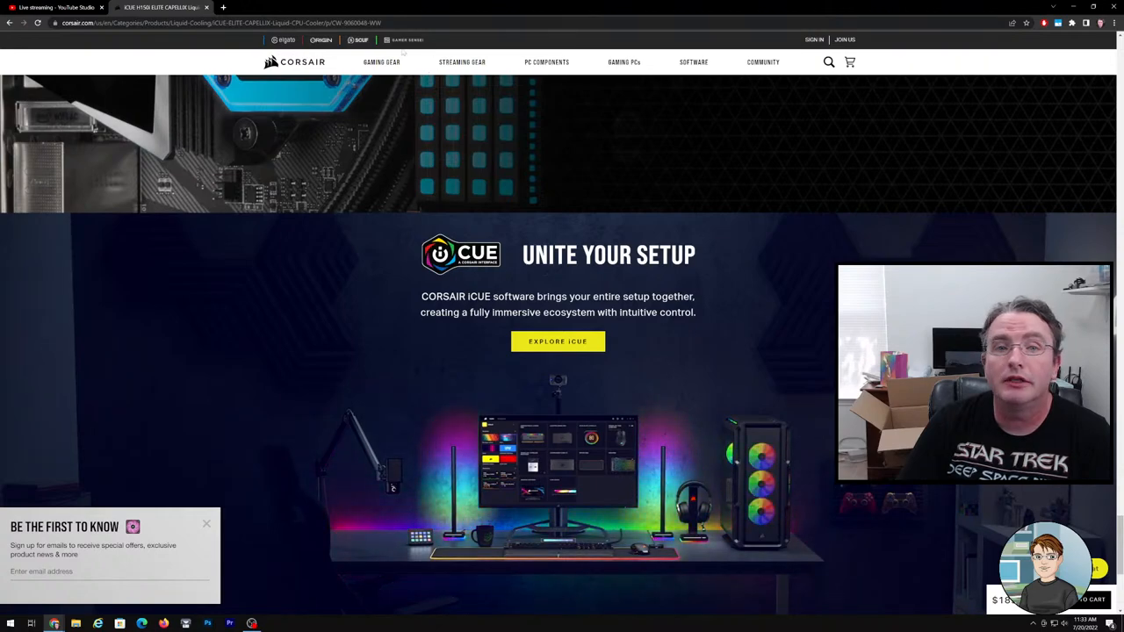
pyautogui.moveTo(762, 62)
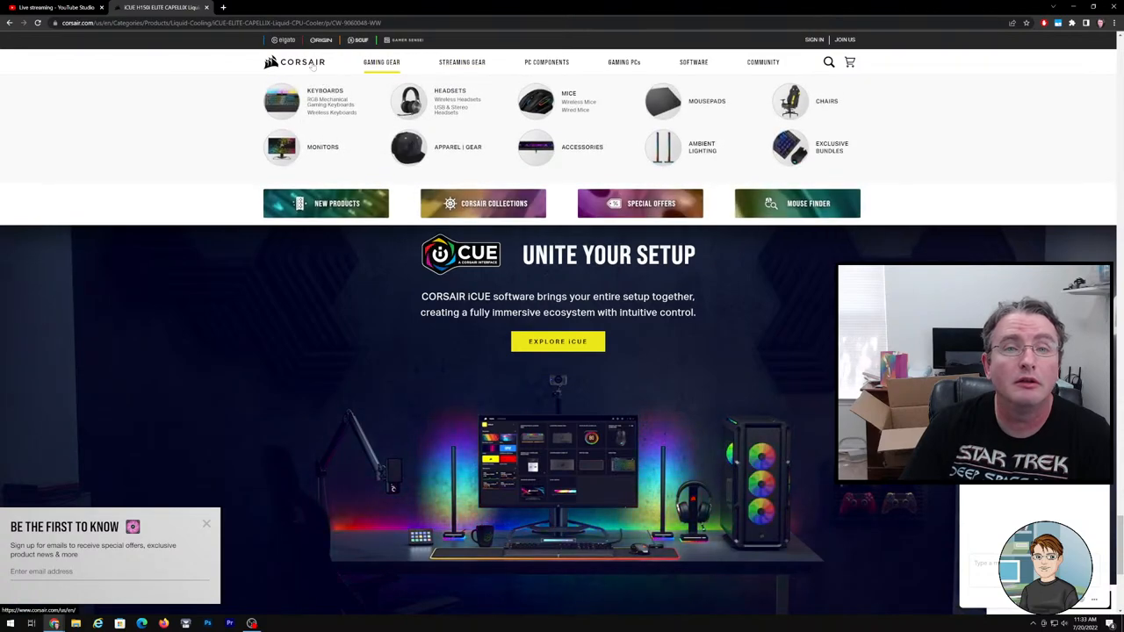
# Step: Go to the Corsair home page via the site logo
pyautogui.click(547, 71)
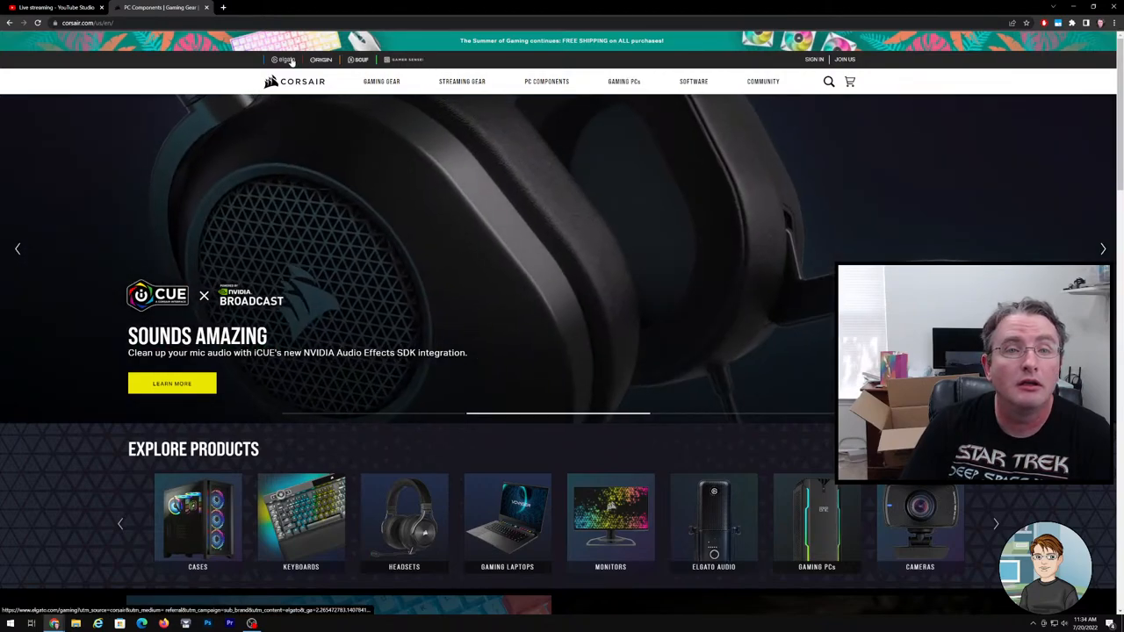
# Step: Browse the Corsair home page promotions, then start a new search for the cooler's manual in the address bar
pyautogui.scroll(-3)
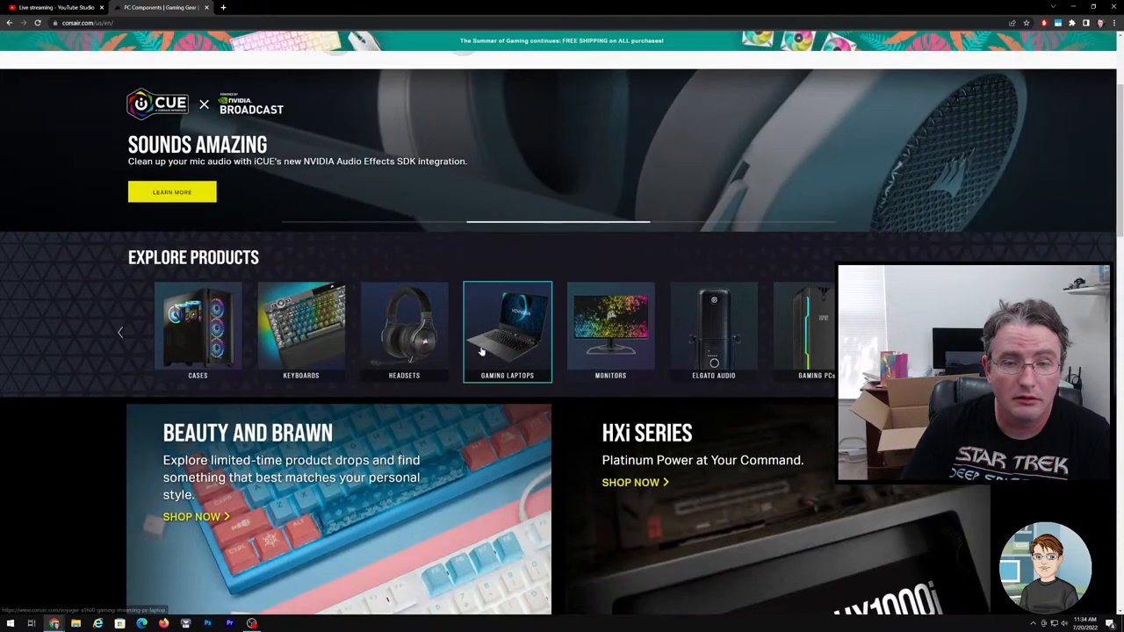
pyautogui.scroll(-3)
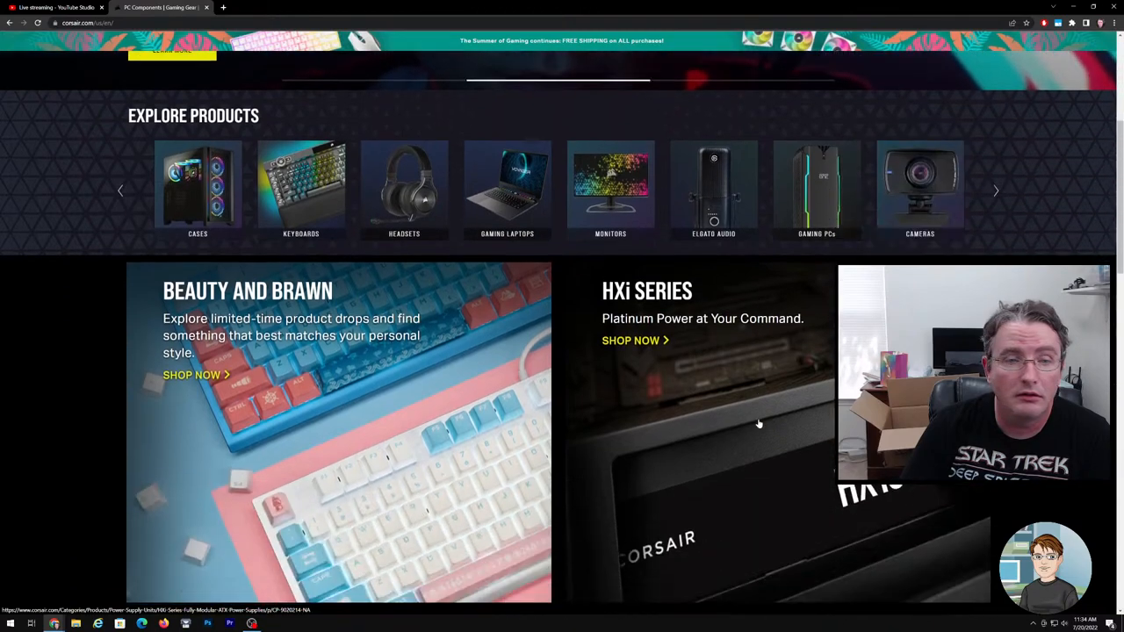
pyautogui.scroll(-3)
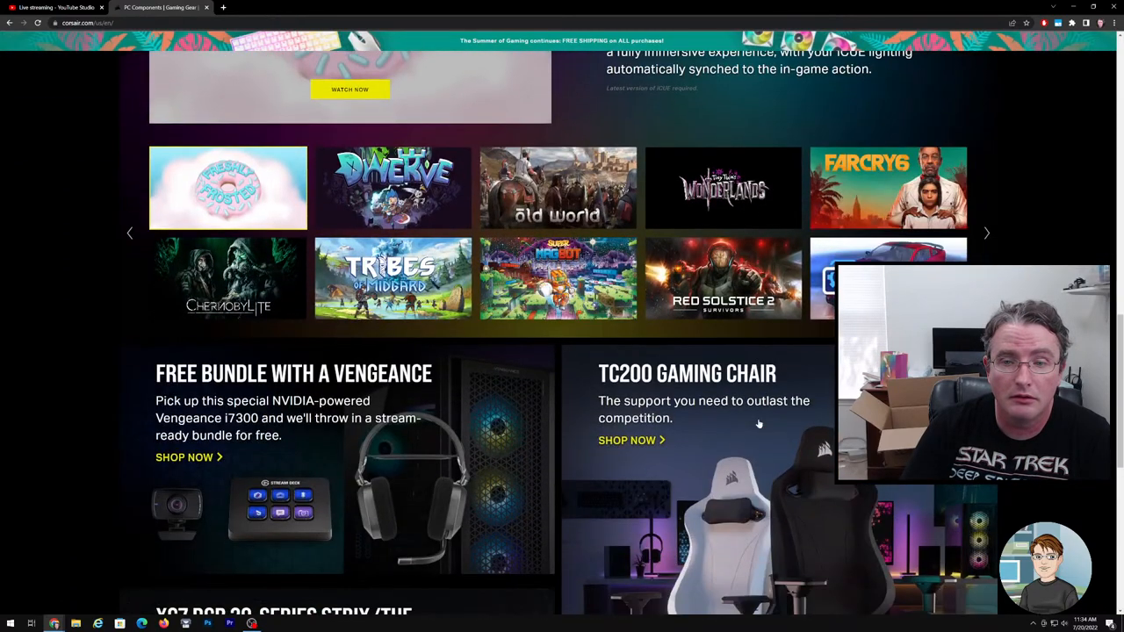
pyautogui.click(131, 23)
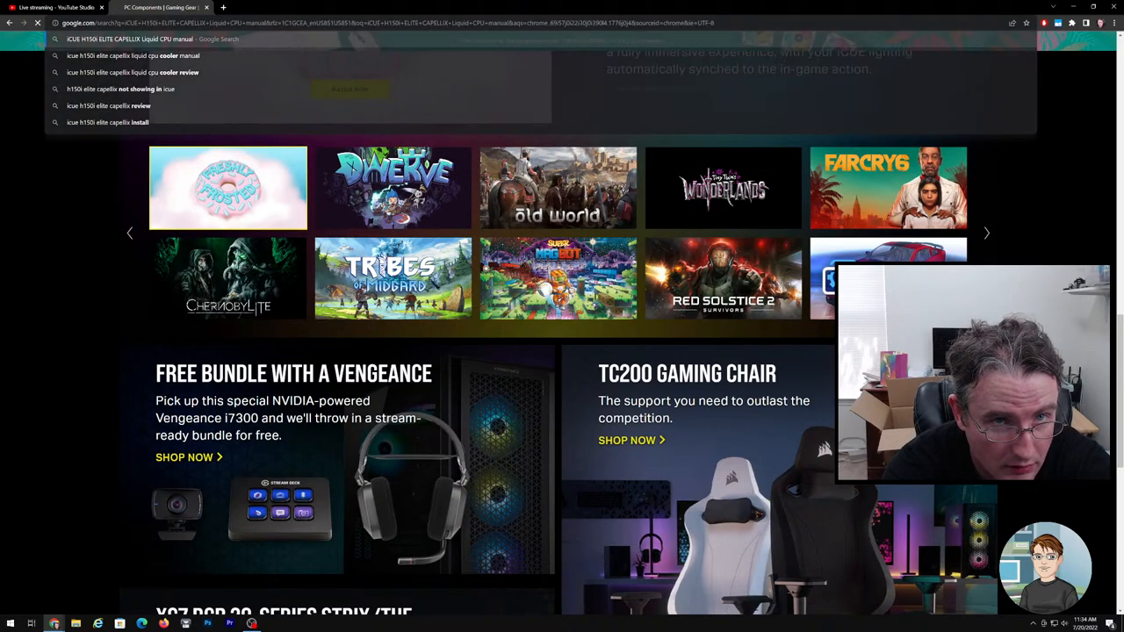
# Step: Run the manual search and scroll the PDF to the 'Installing the AMD mounting bracket' page
pyautogui.press('Return')
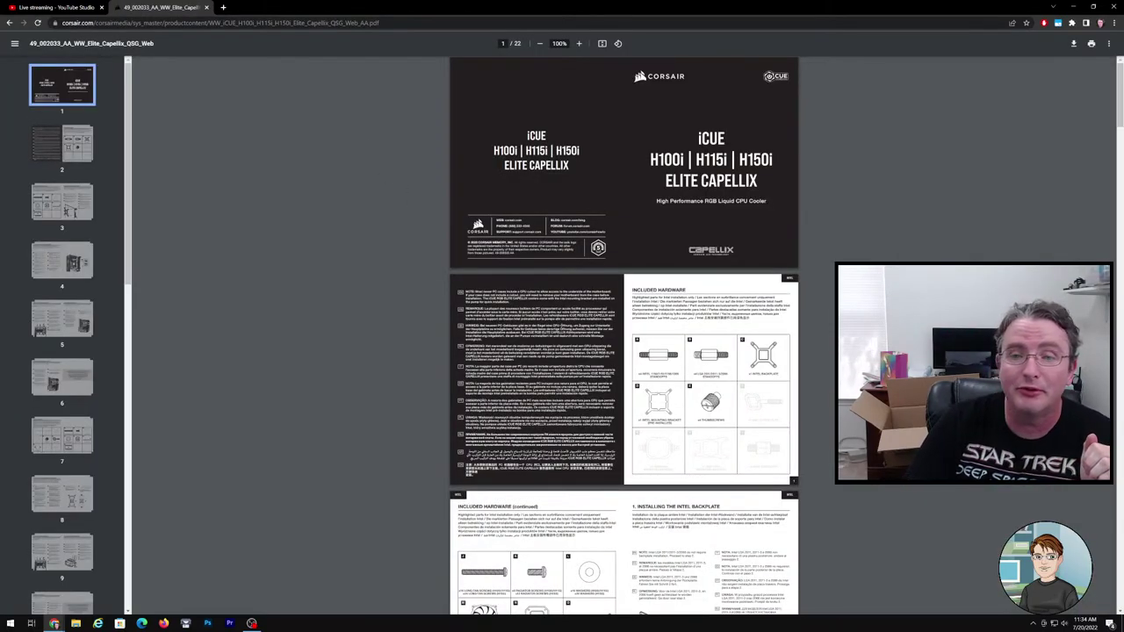
pyautogui.scroll(-3)
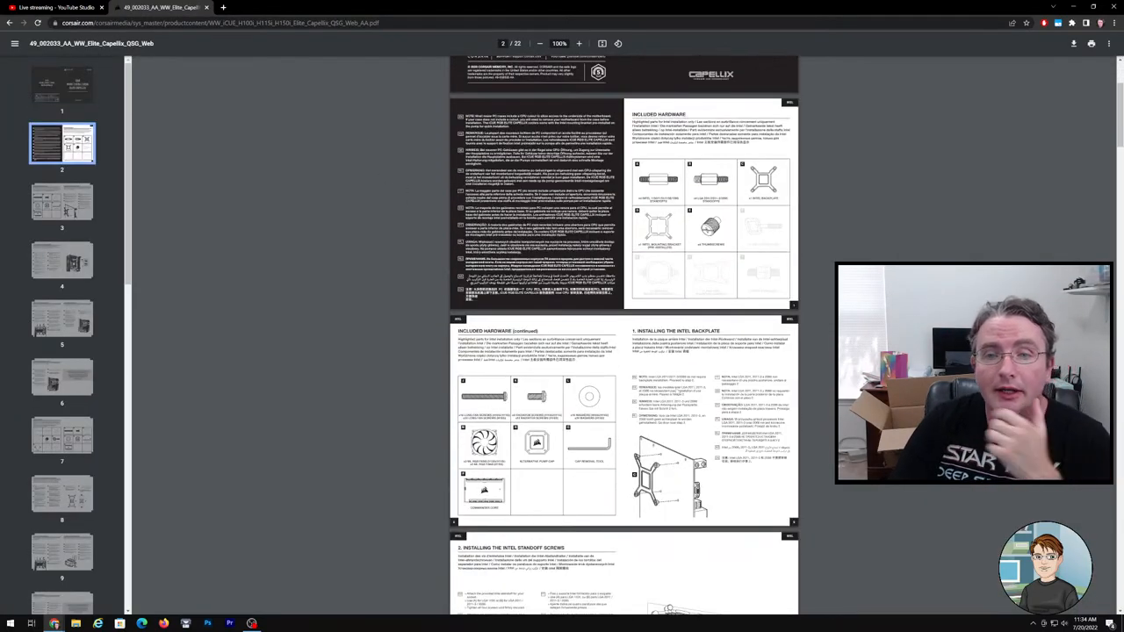
pyautogui.scroll(-3)
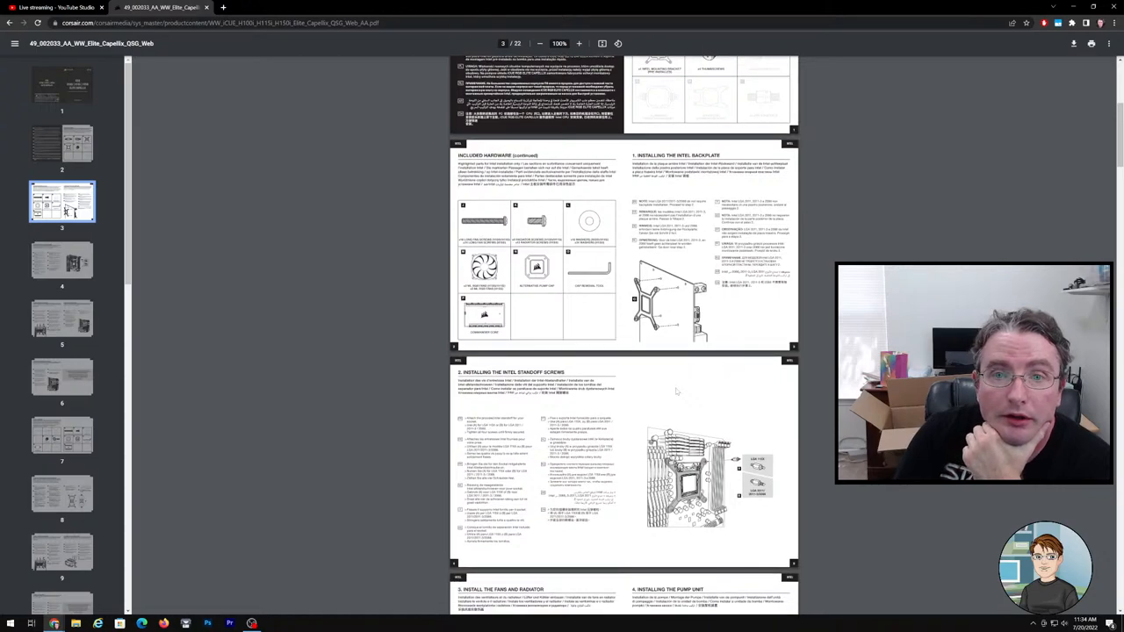
pyautogui.scroll(-3)
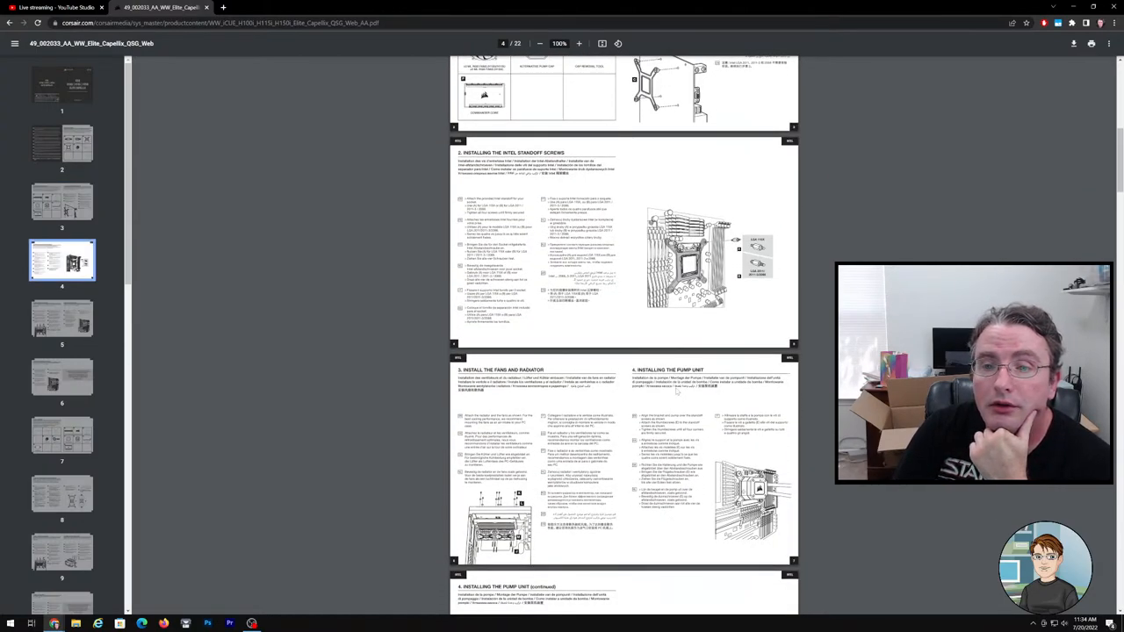
pyautogui.scroll(-3)
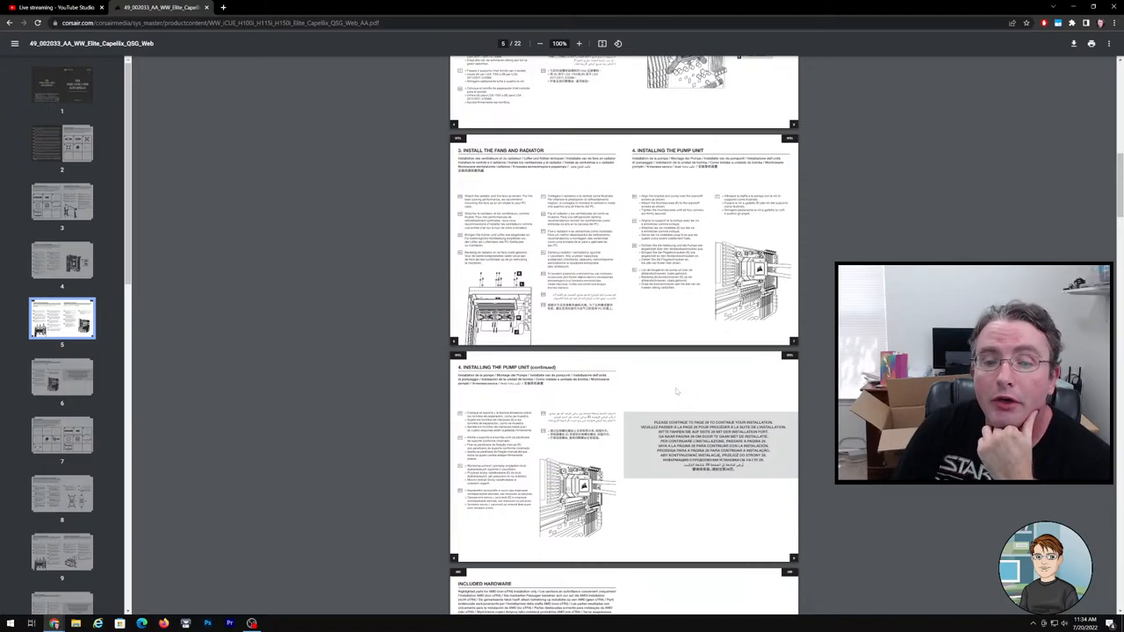
pyautogui.scroll(-3)
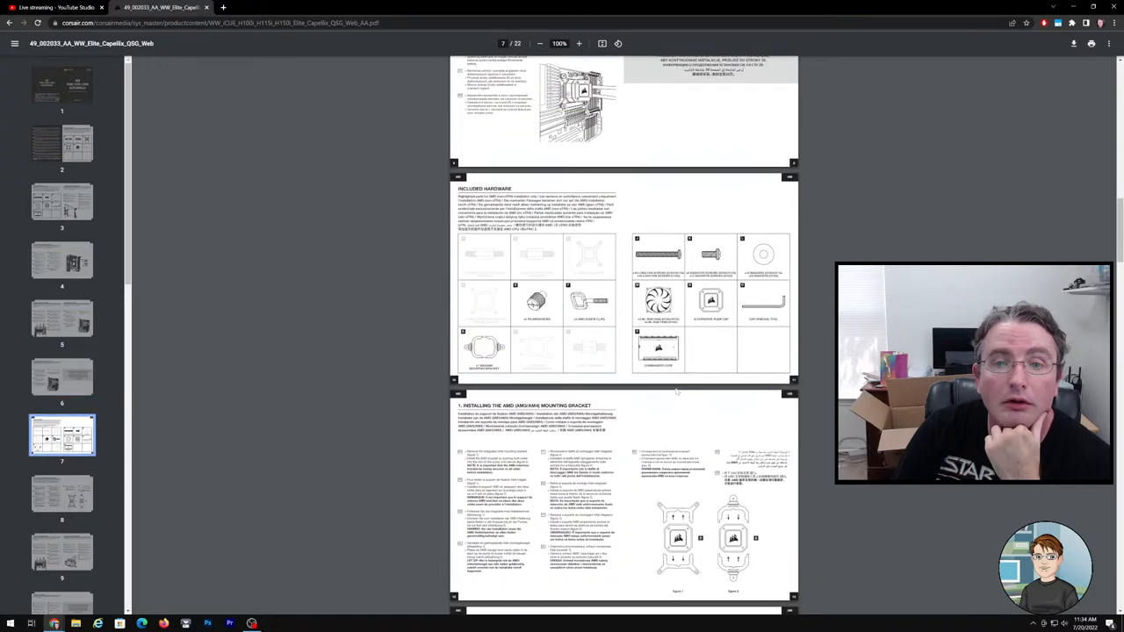
pyautogui.scroll(-3)
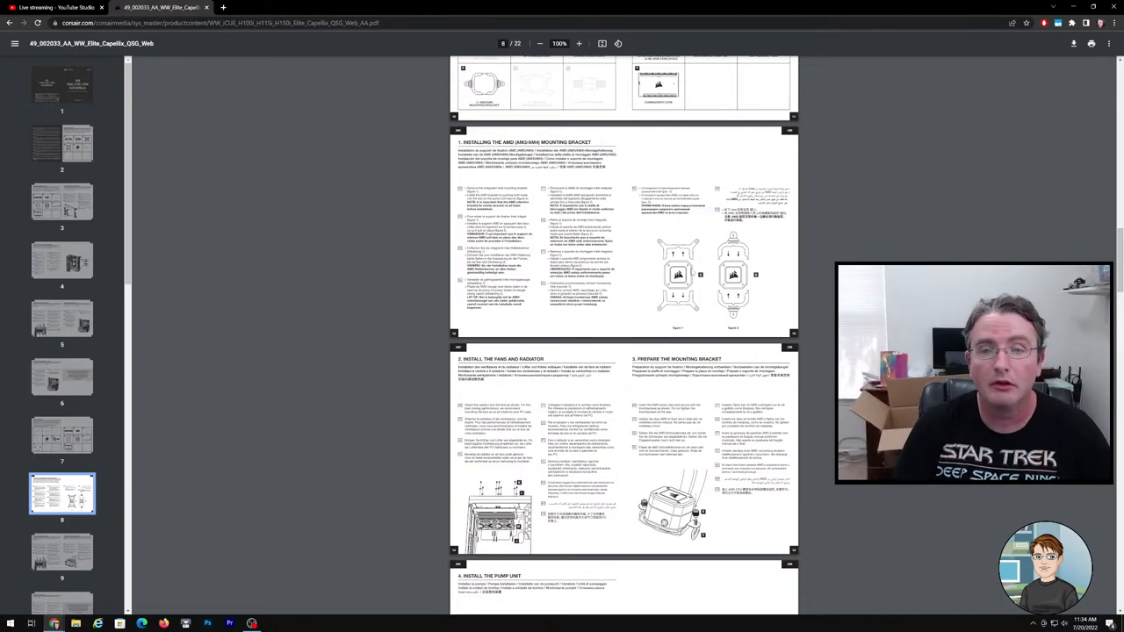
# Step: Switch to YouTube Studio to check the live stream's analytics and chat
pyautogui.click(56, 7)
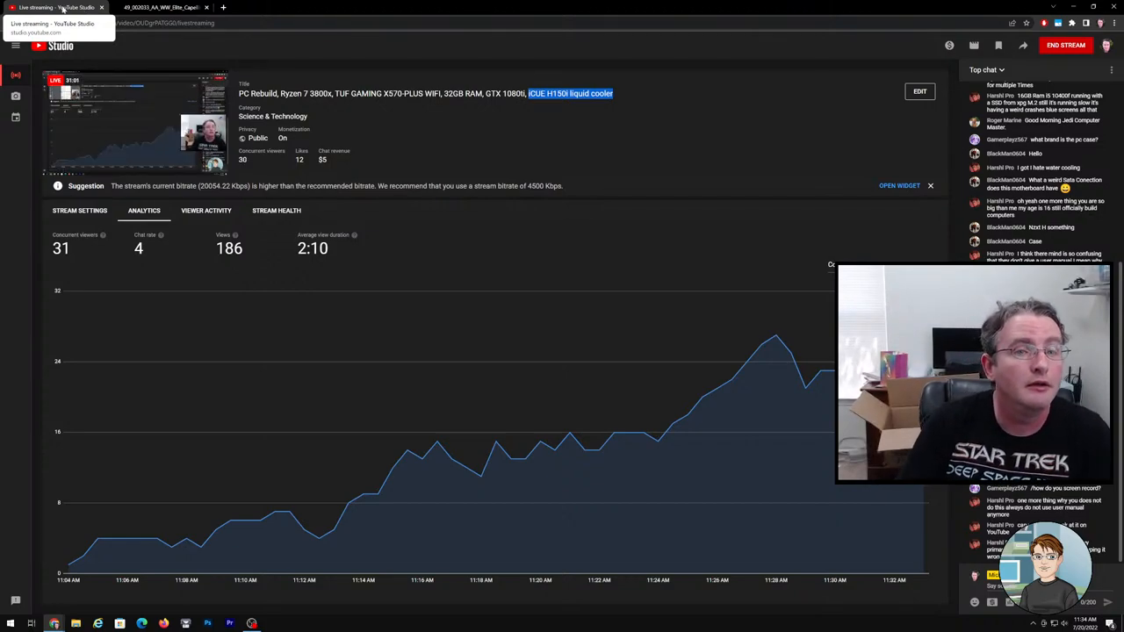
pyautogui.click(161, 7)
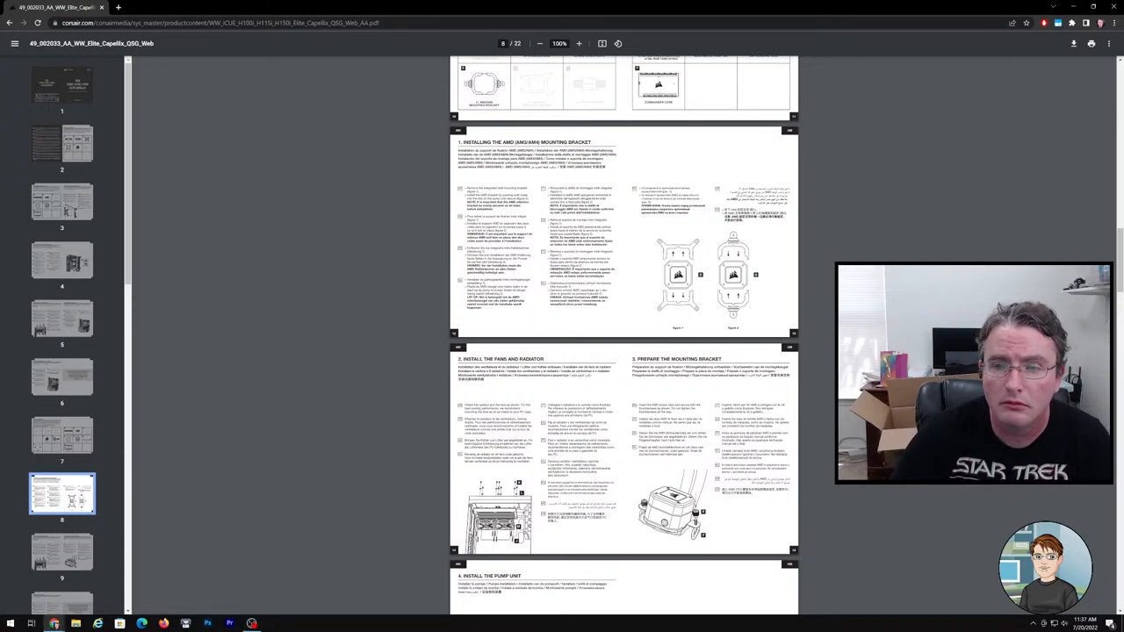
pyautogui.scroll(-3)
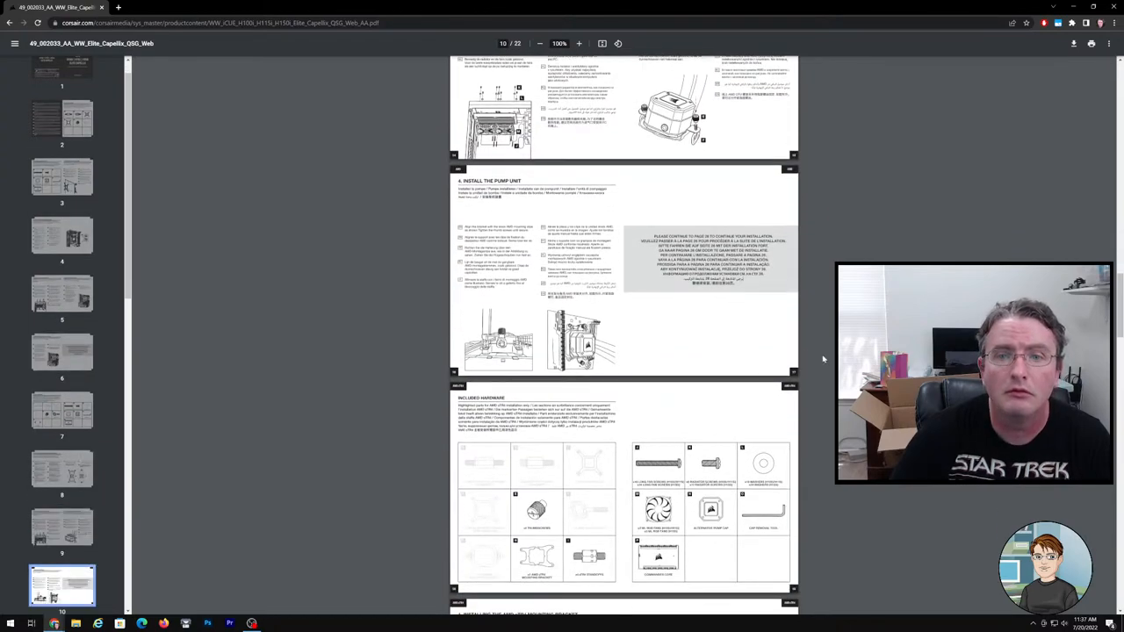
pyautogui.scroll(-3)
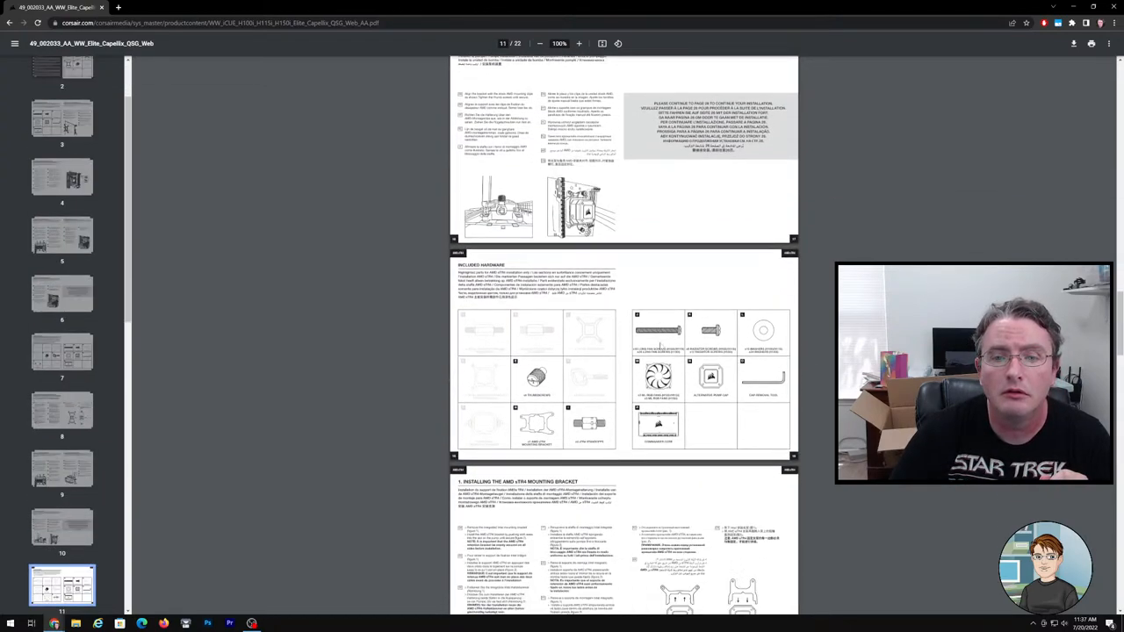
pyautogui.scroll(-3)
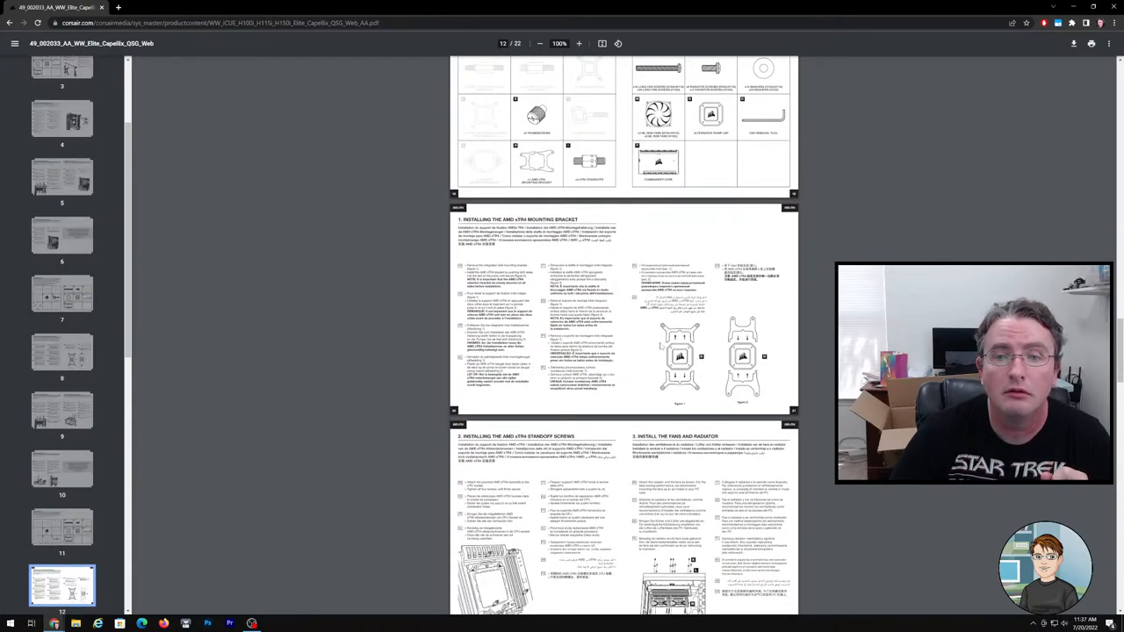
pyautogui.scroll(3)
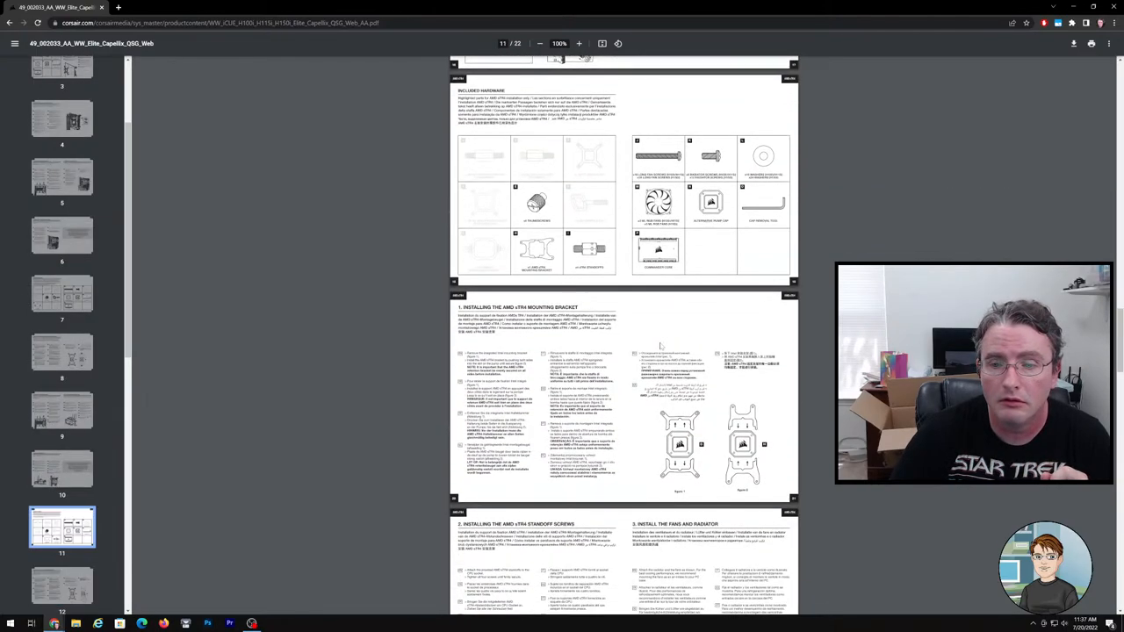
pyautogui.scroll(-3)
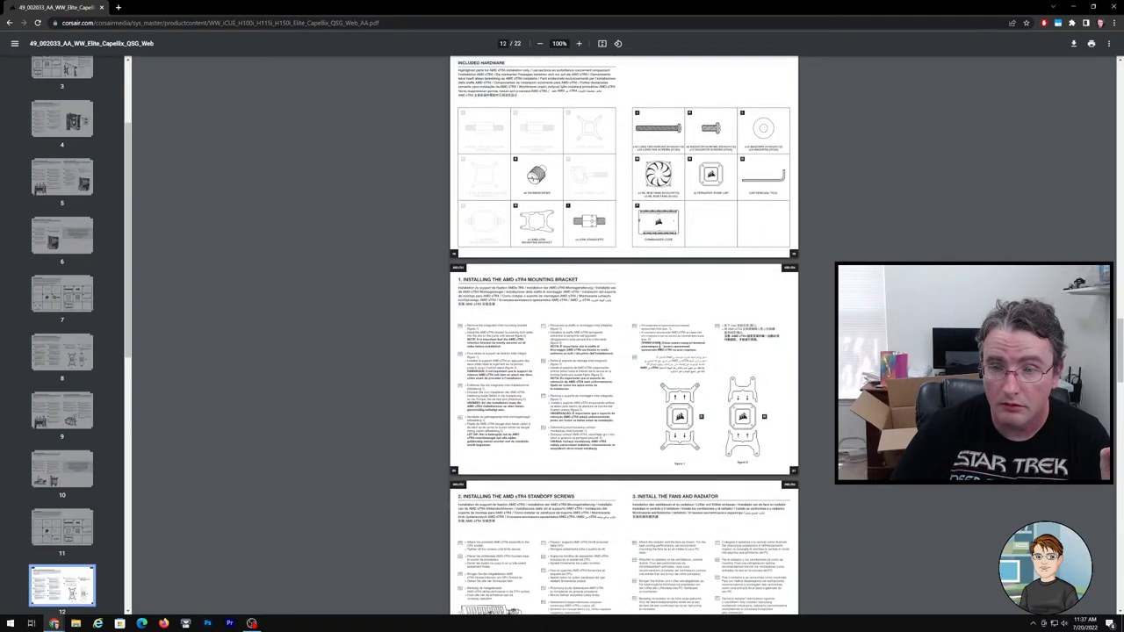
pyautogui.scroll(-3)
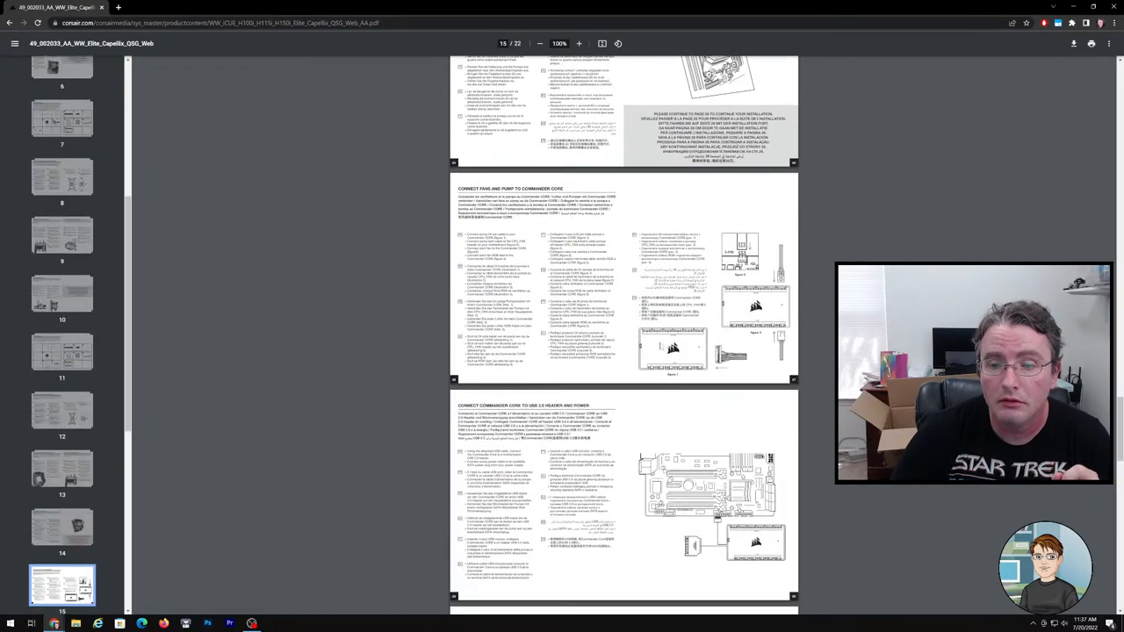
pyautogui.scroll(-3)
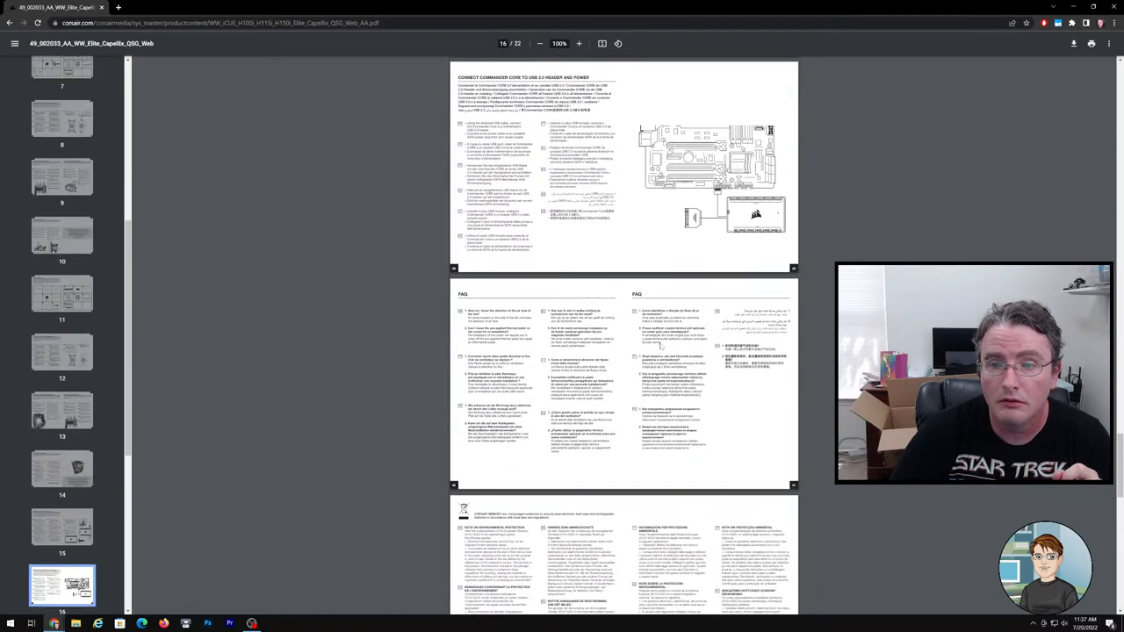
pyautogui.scroll(3)
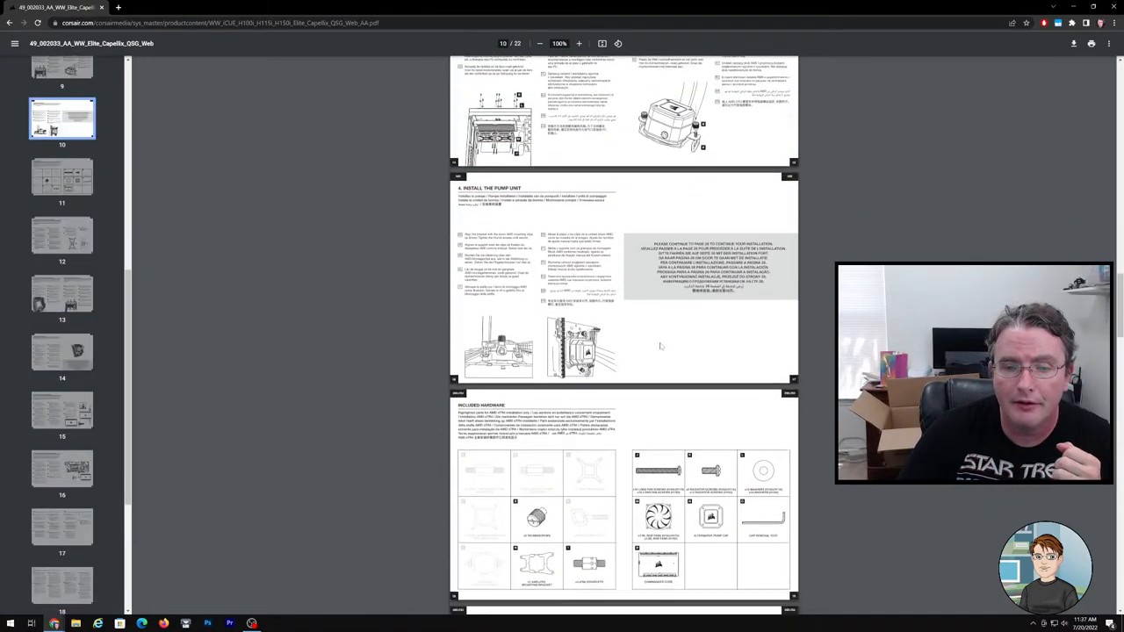
pyautogui.scroll(-3)
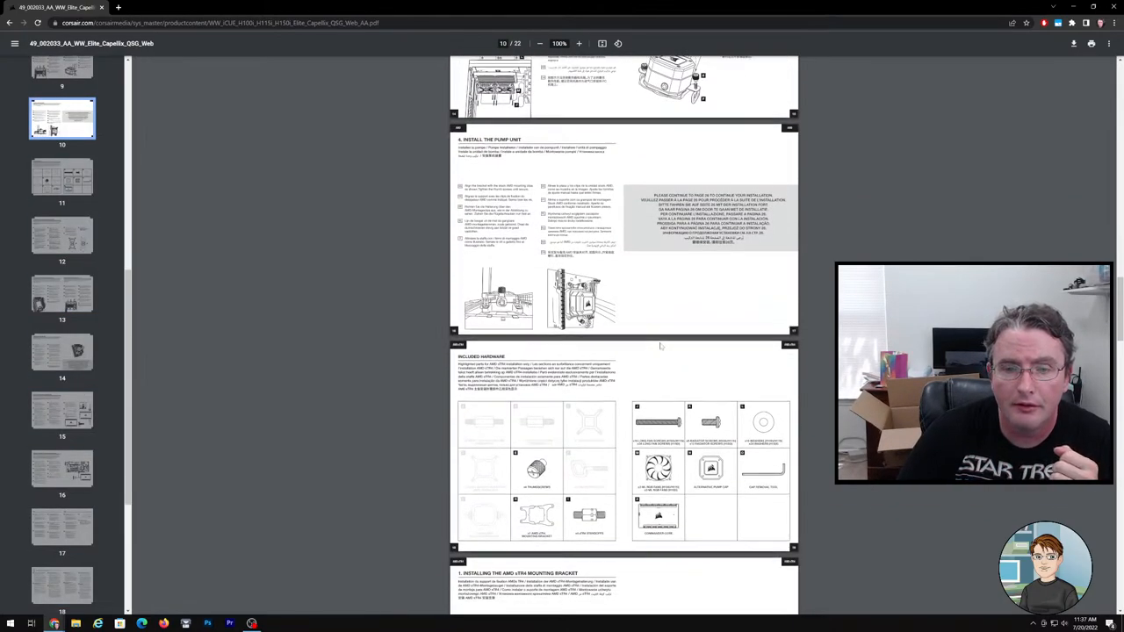
pyautogui.scroll(3)
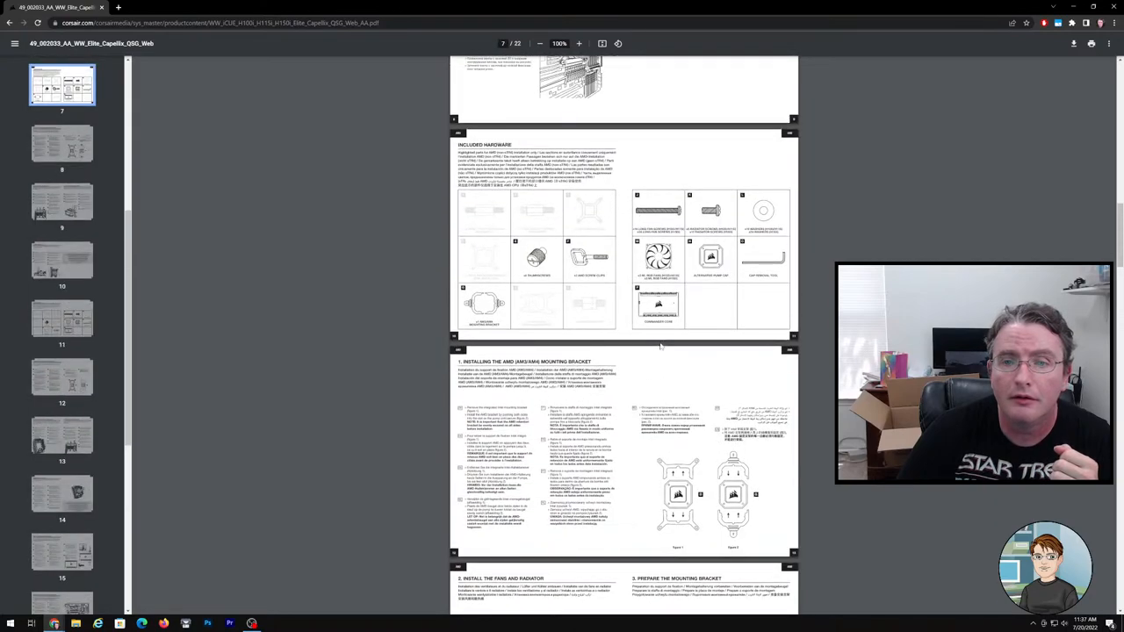
pyautogui.scroll(3)
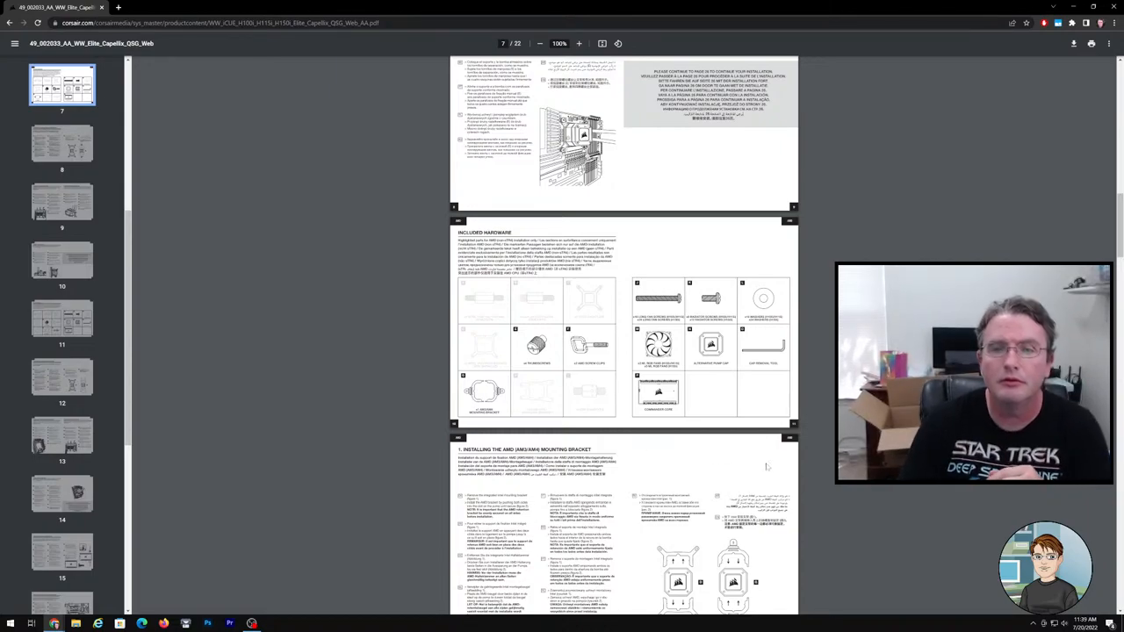
pyautogui.scroll(3)
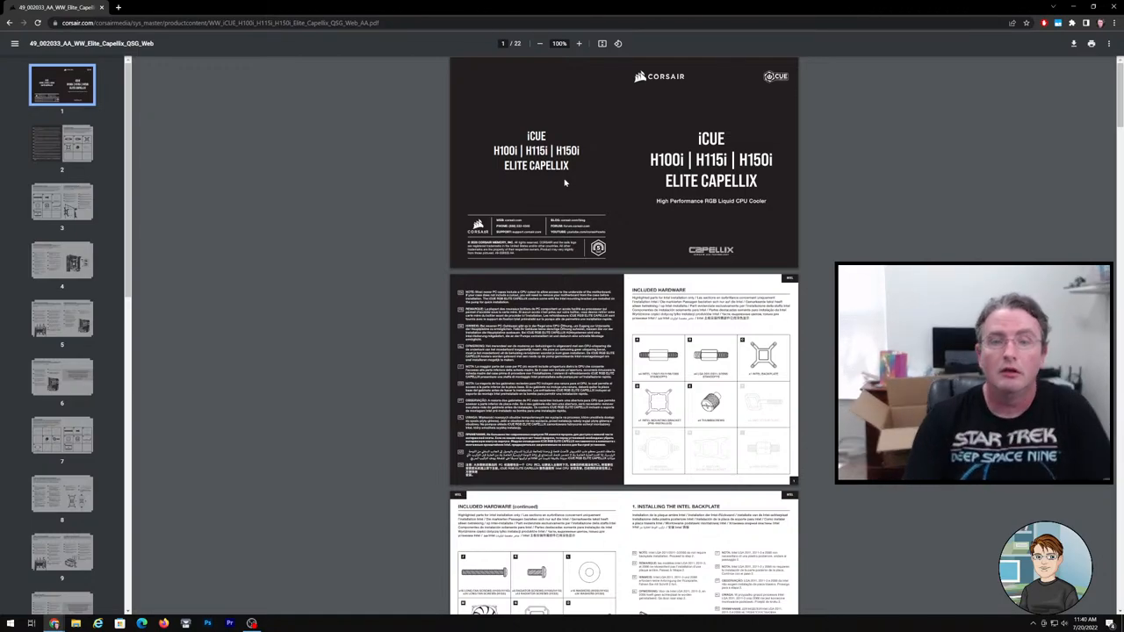
# Step: Scroll the PDF past the included hardware page to section 7, Installing the AMD AM4 mounting bracket
pyautogui.scroll(-3)
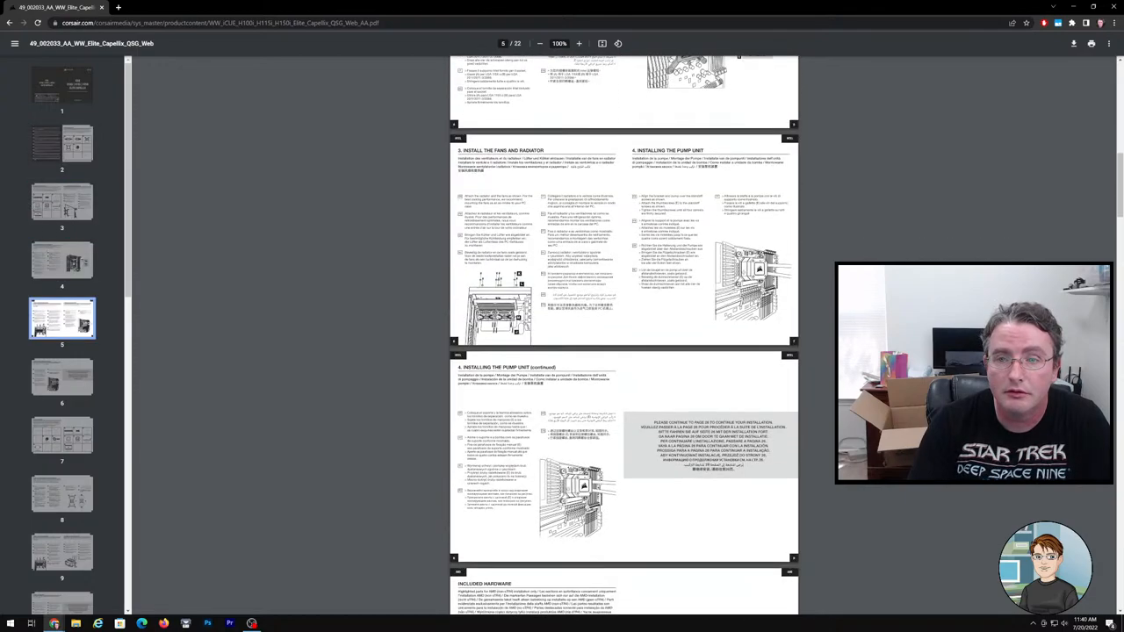
pyautogui.scroll(-3)
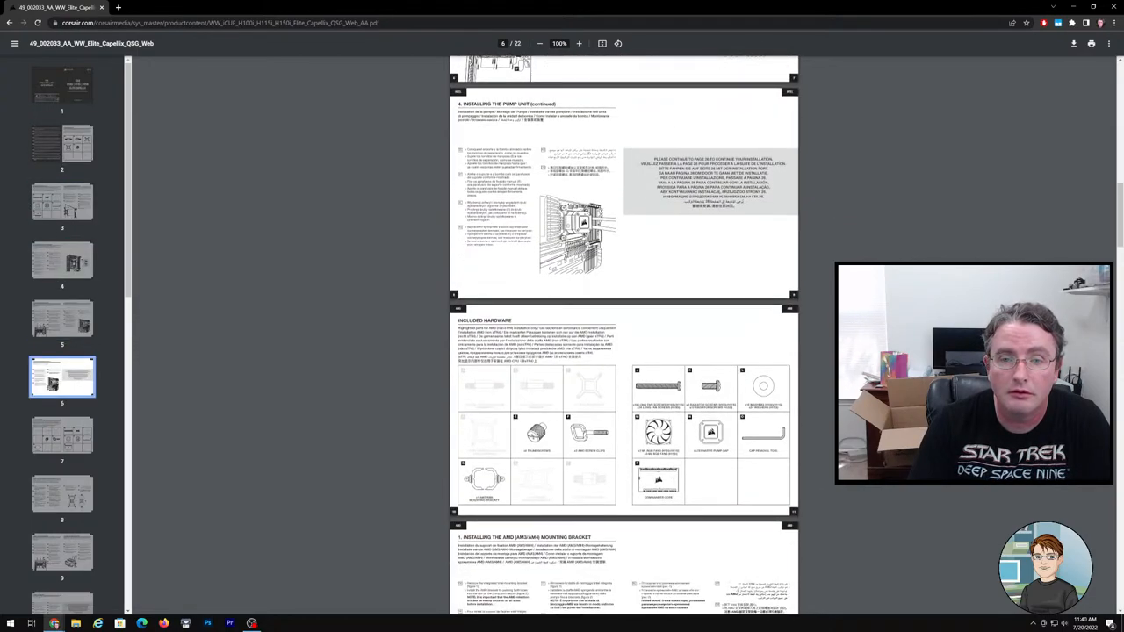
pyautogui.scroll(-3)
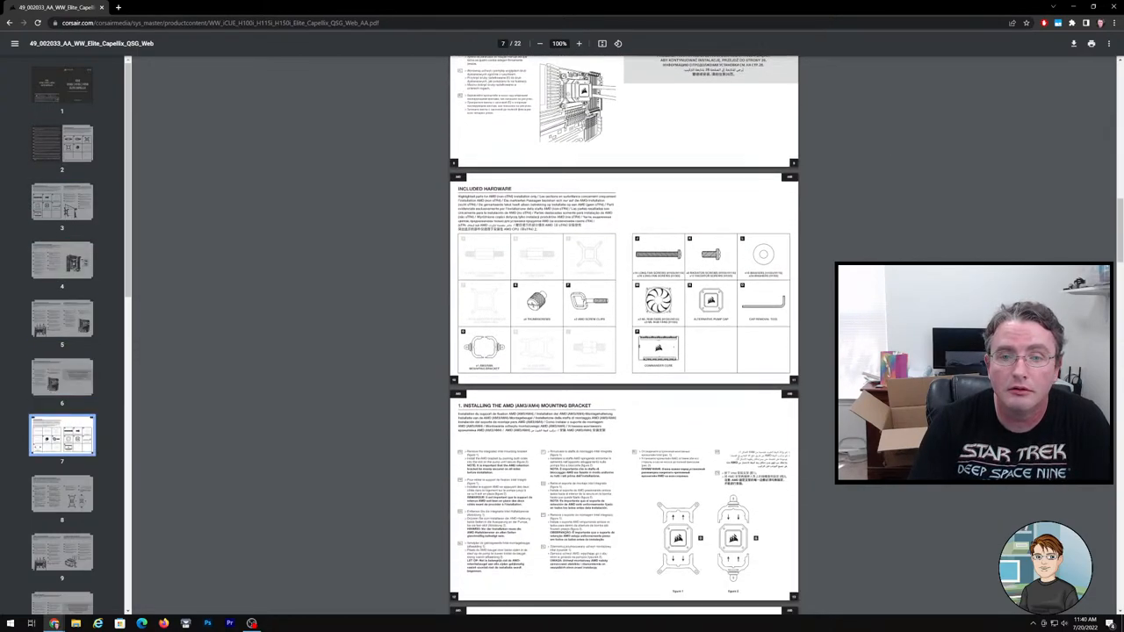